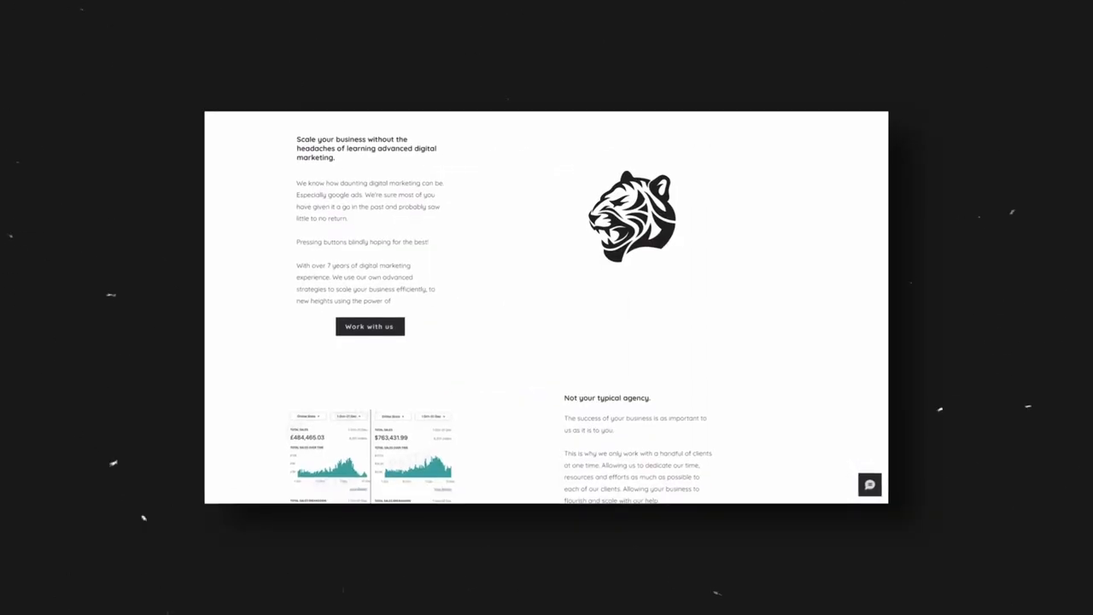
scroll("down", 3)
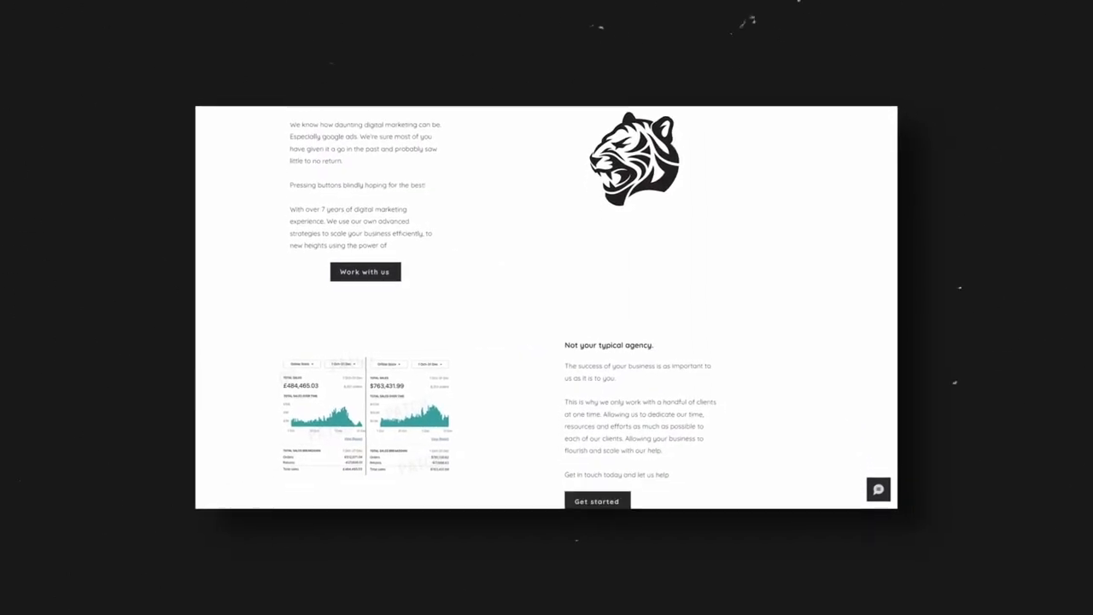
scroll("down", 3)
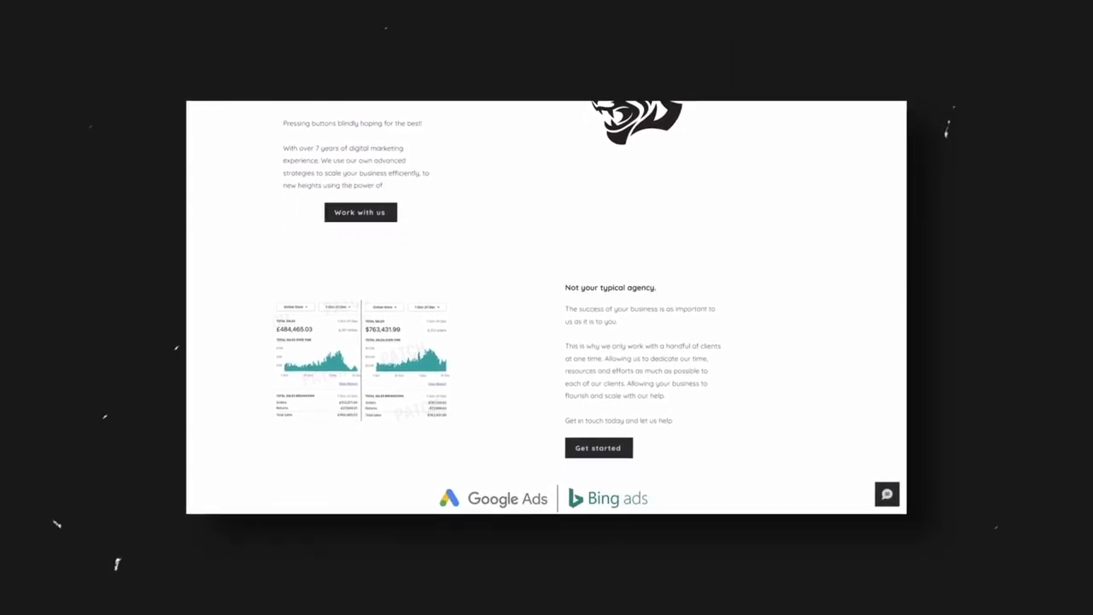
scroll("down", 3)
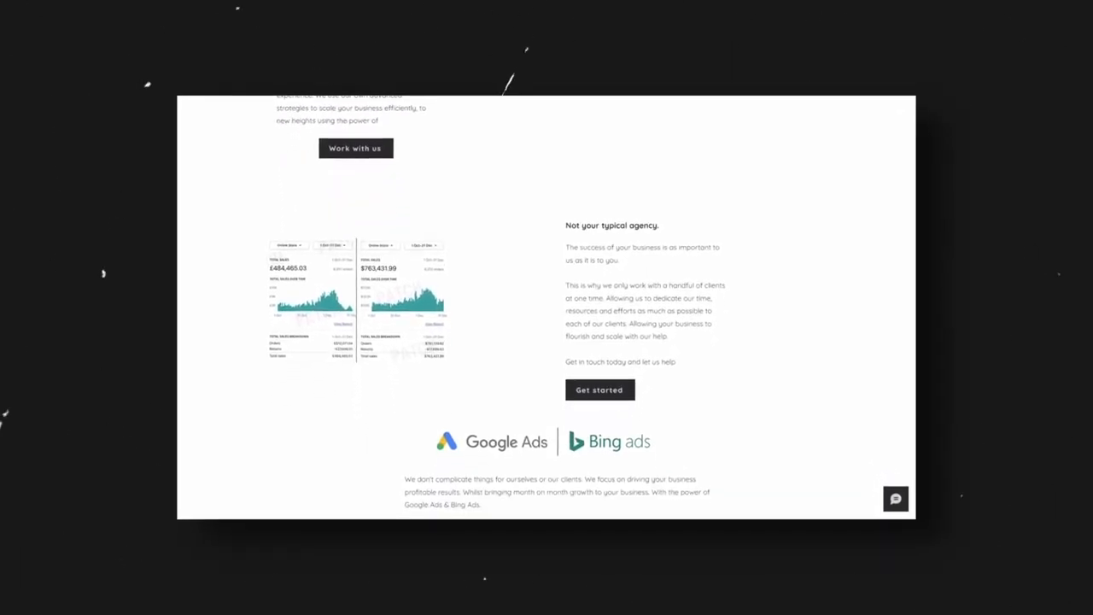
scroll("down", 3)
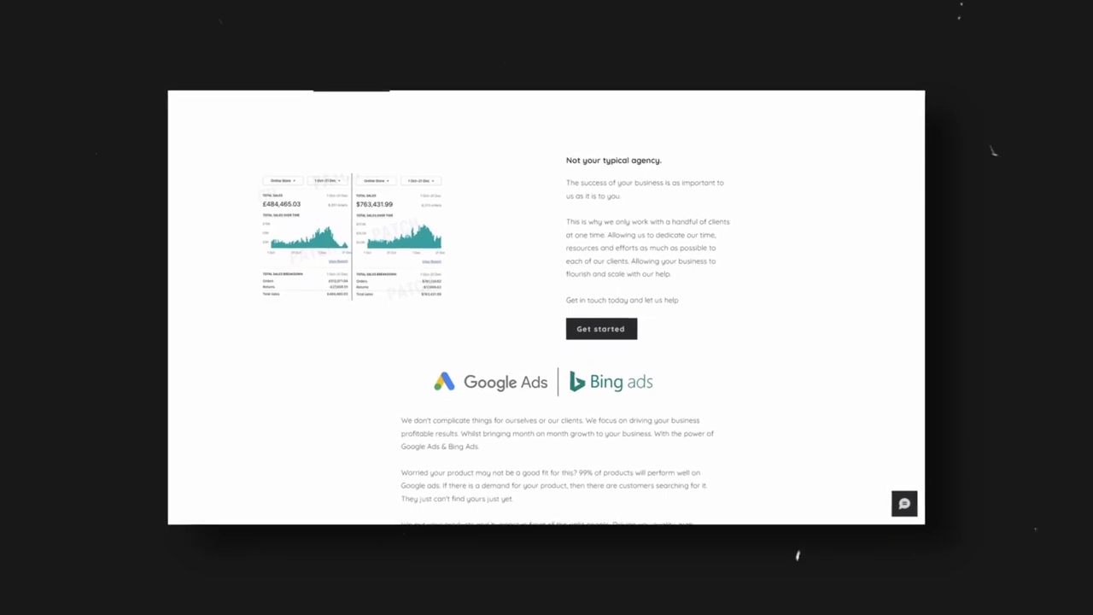